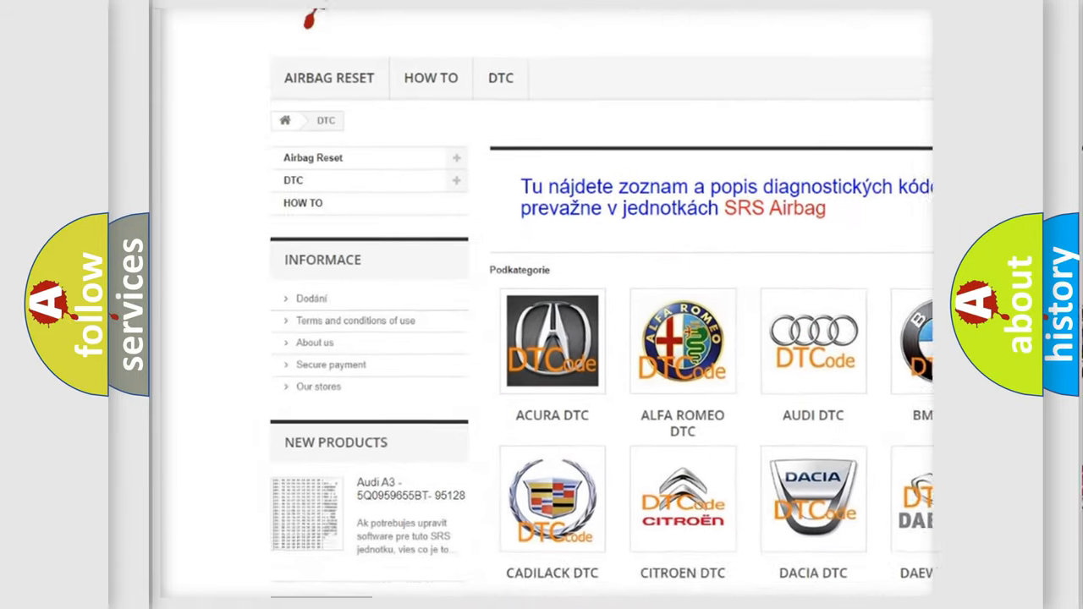
# Scroll the DTC page past the brand logos down to the trouble code list
pyautogui.scroll(-3)
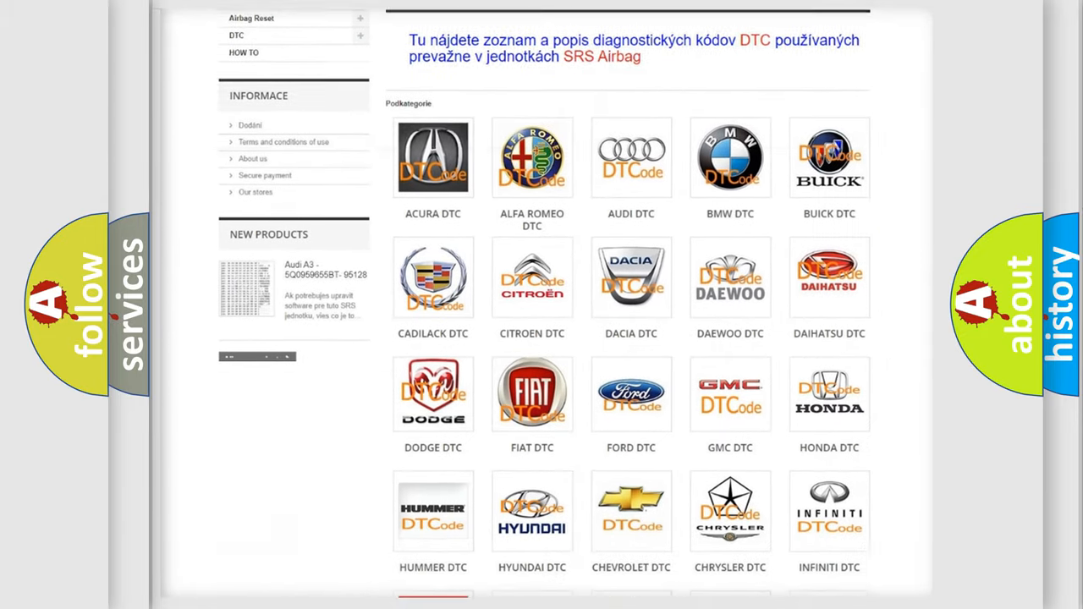
pyautogui.scroll(-3)
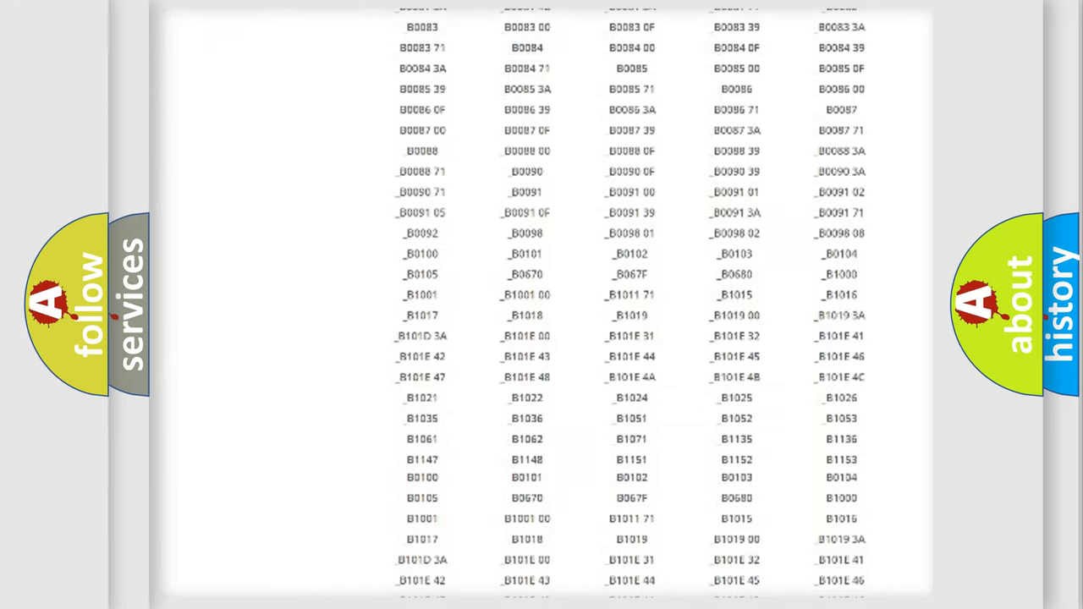
pyautogui.scroll(3)
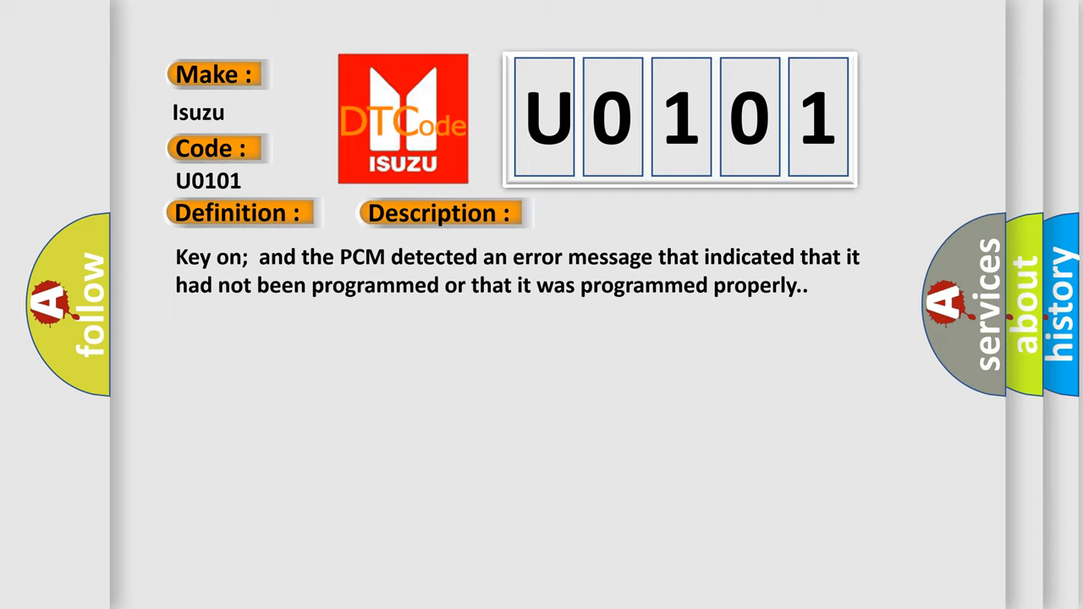
# Advance from the U0101 description to its cause: missing fused ignition output or damaged PCM
pyautogui.click(619, 214)
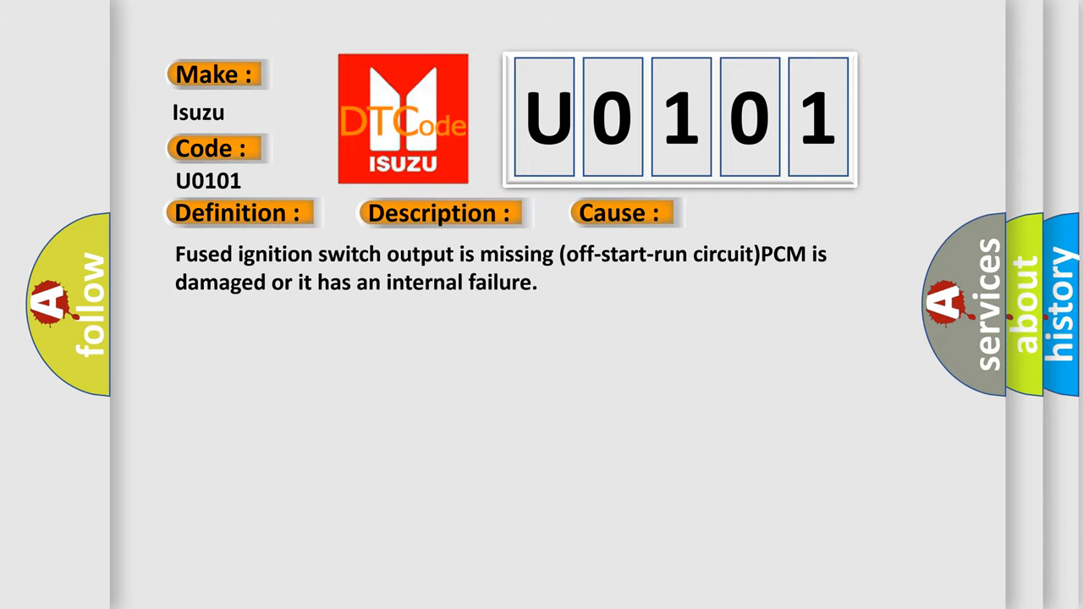